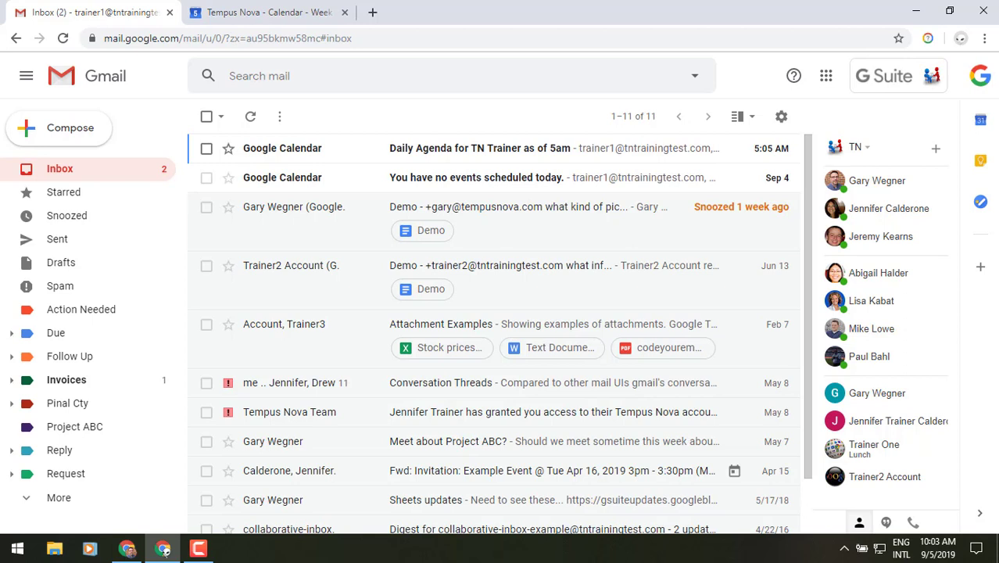
{"action": "mouse_move", "coordinate": [244, 178]}
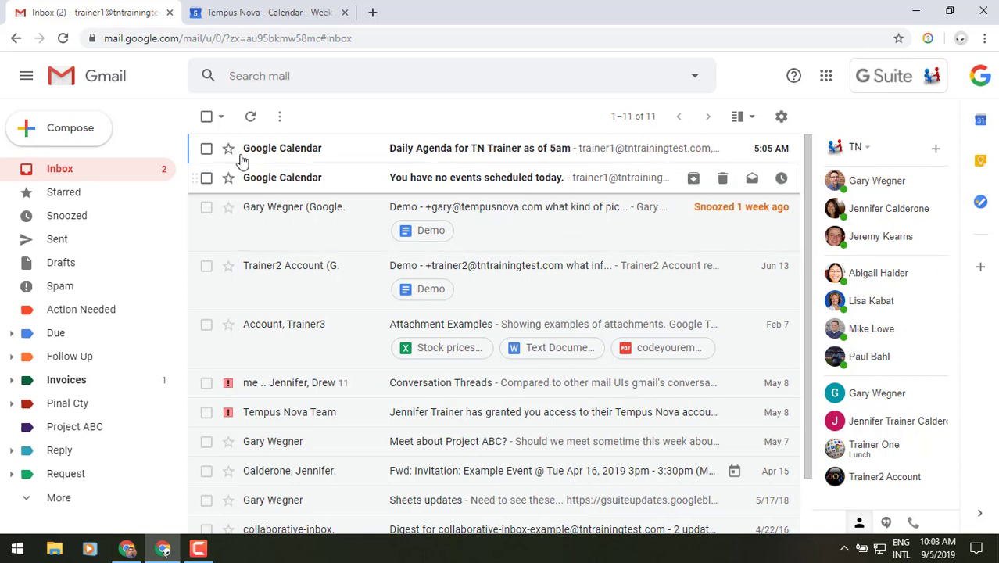
- Start a new email and begin the recipient as 'jenn' to surface contact suggestions
{"action": "left_click", "coordinate": [70, 128]}
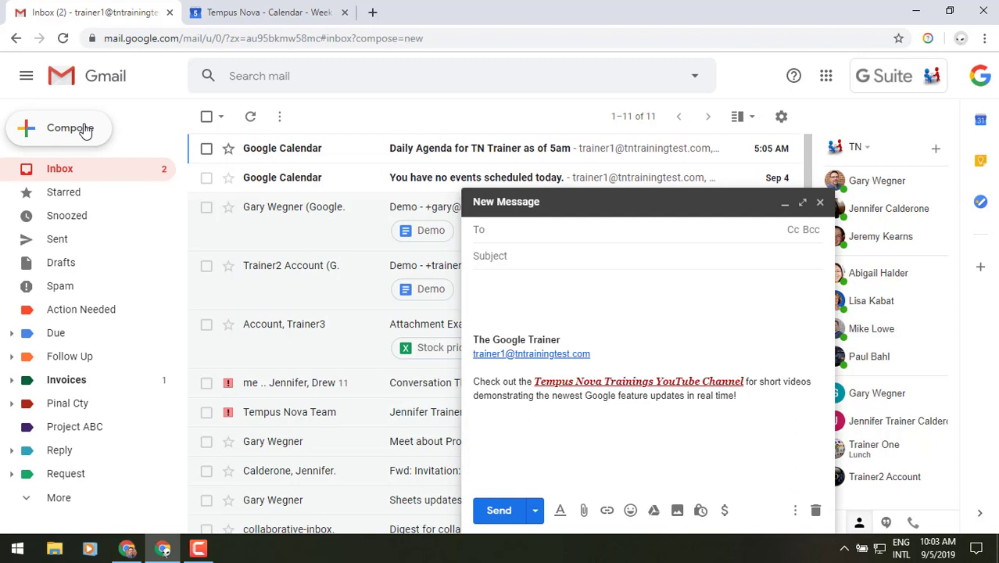
{"action": "type", "text": "jenn"}
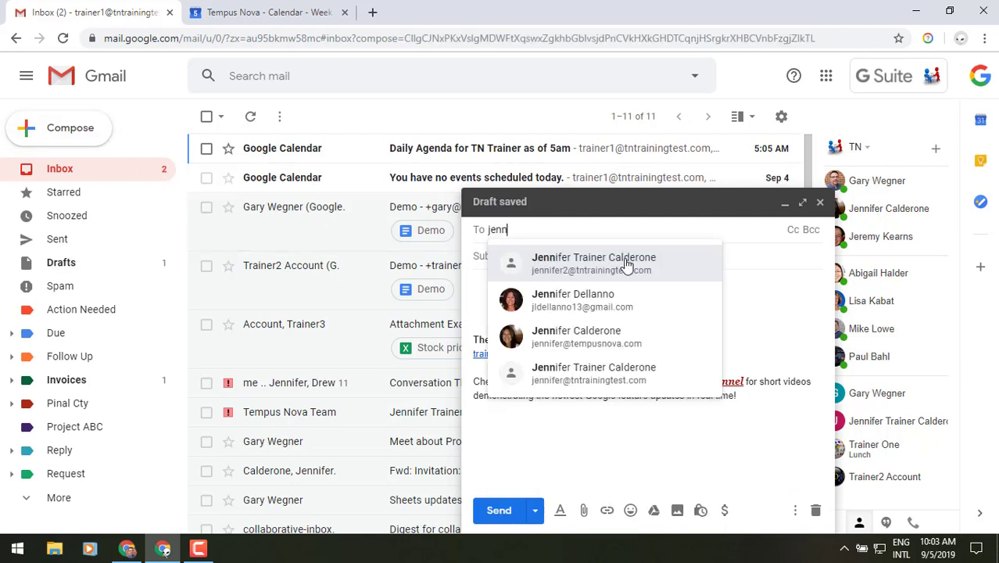
{"action": "left_click", "coordinate": [594, 257]}
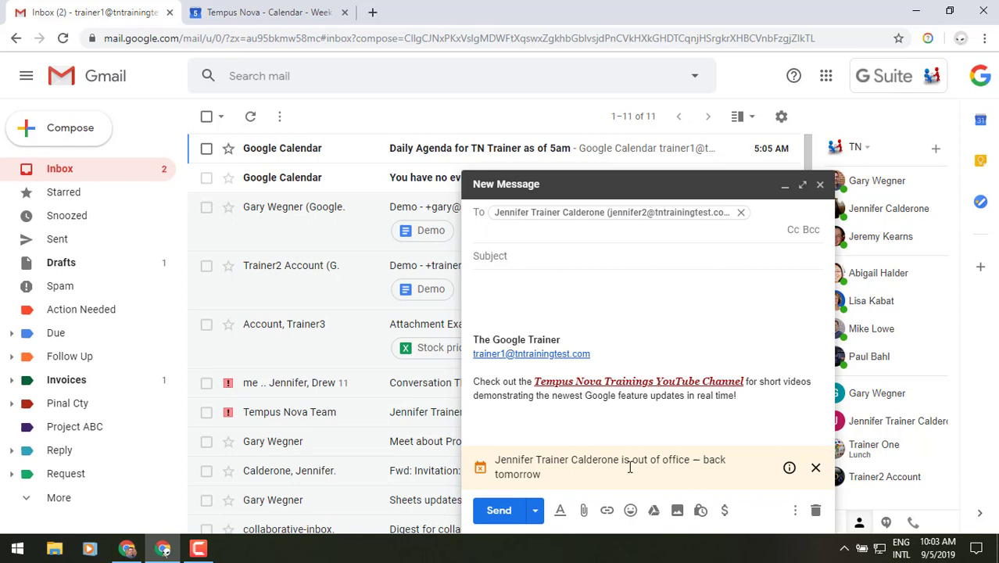
{"action": "left_click", "coordinate": [488, 228]}
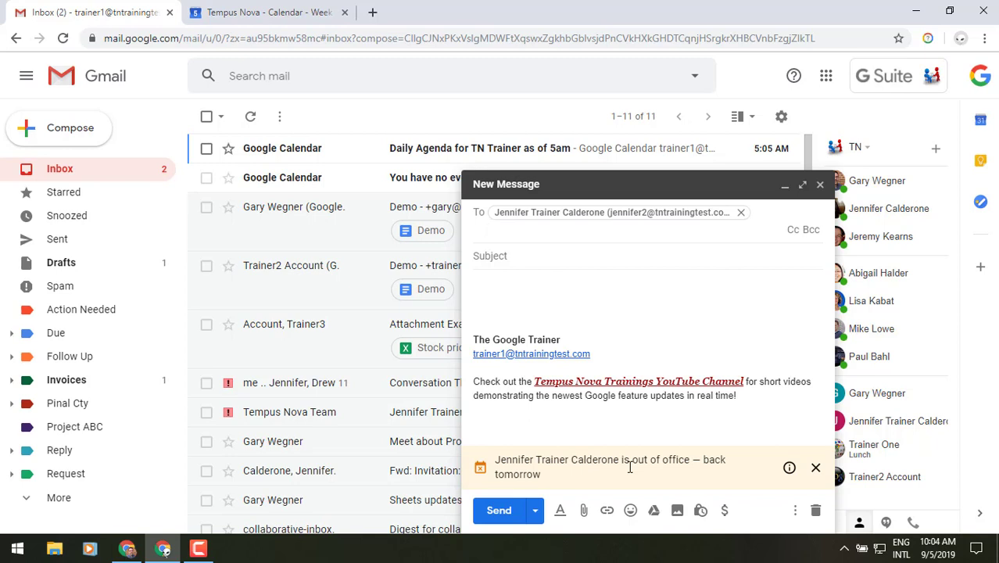
{"action": "mouse_move", "coordinate": [682, 455]}
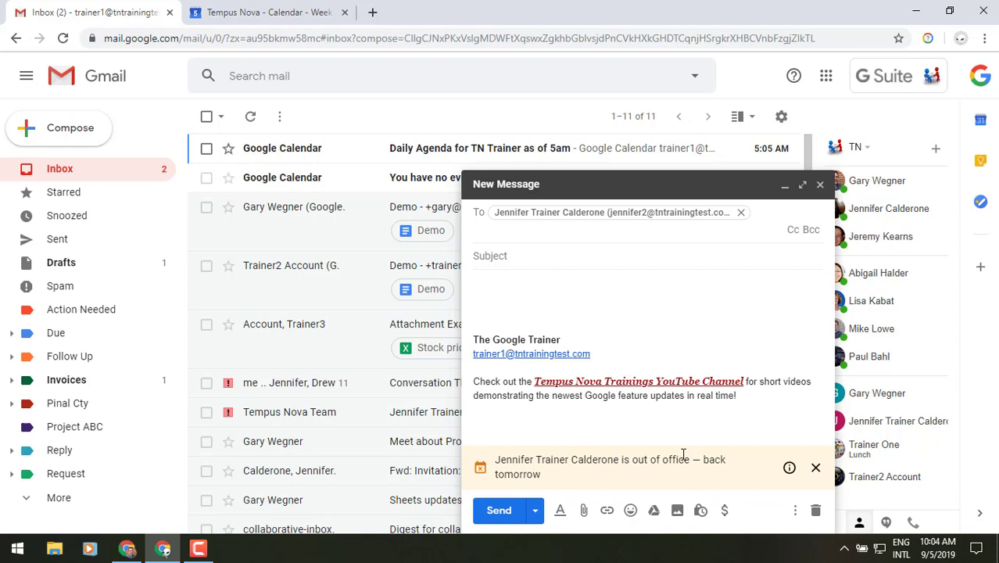
{"action": "mouse_move", "coordinate": [660, 456]}
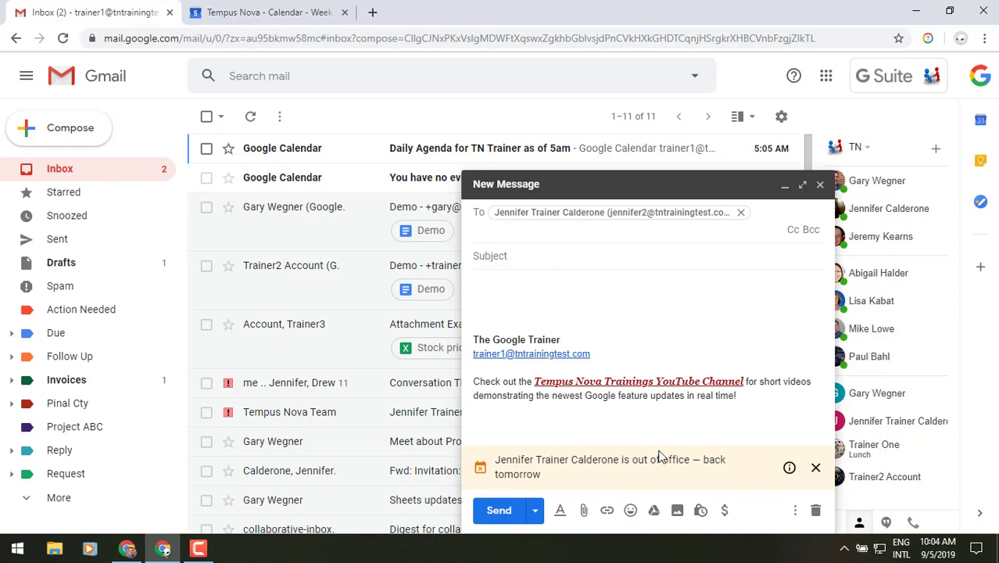